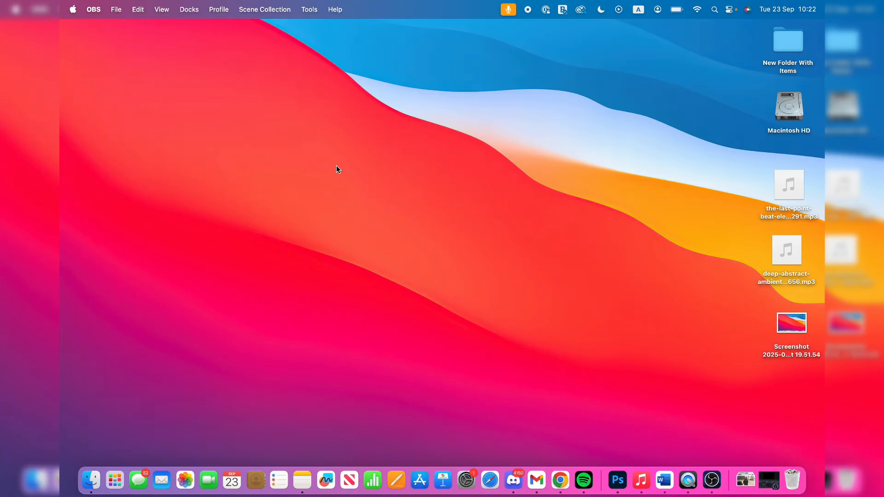
pyautogui.moveTo(767, 481)
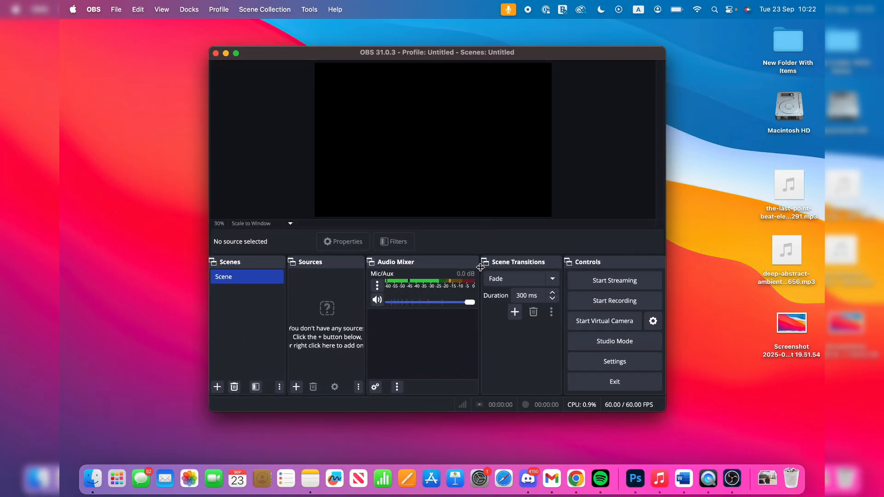
# Review Output settings: recording stays High Quality, Medium File Size, Fragmented MOV
pyautogui.click(614, 361)
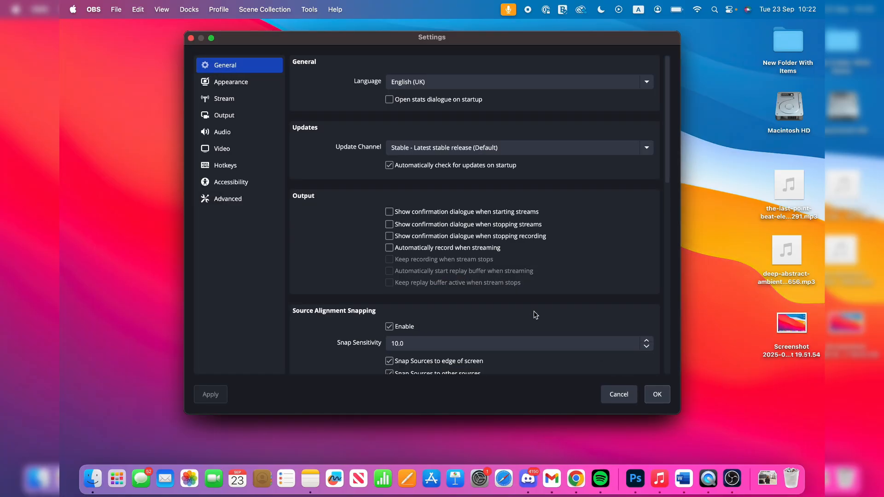
pyautogui.click(223, 115)
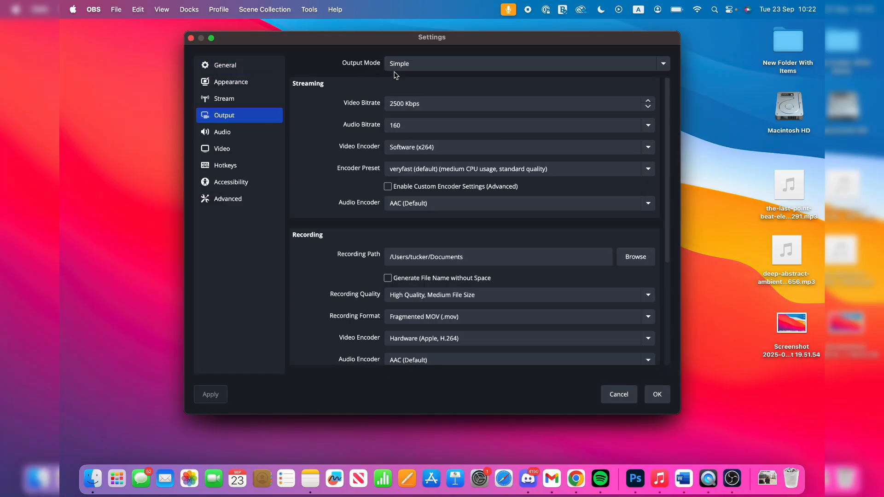
pyautogui.scroll(-3)
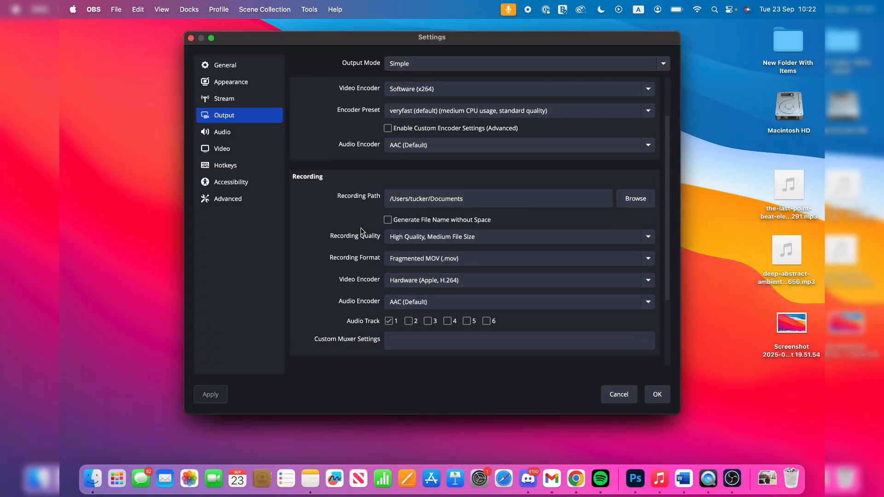
pyautogui.scroll(-3)
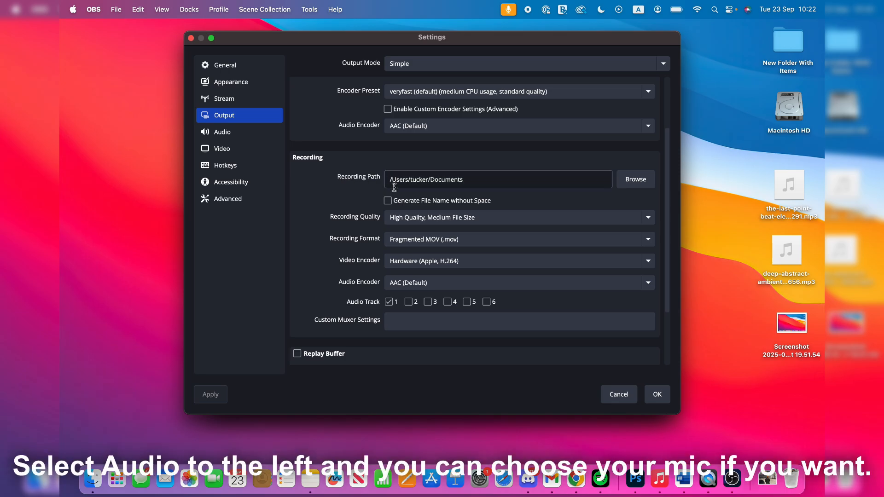
pyautogui.click(655, 395)
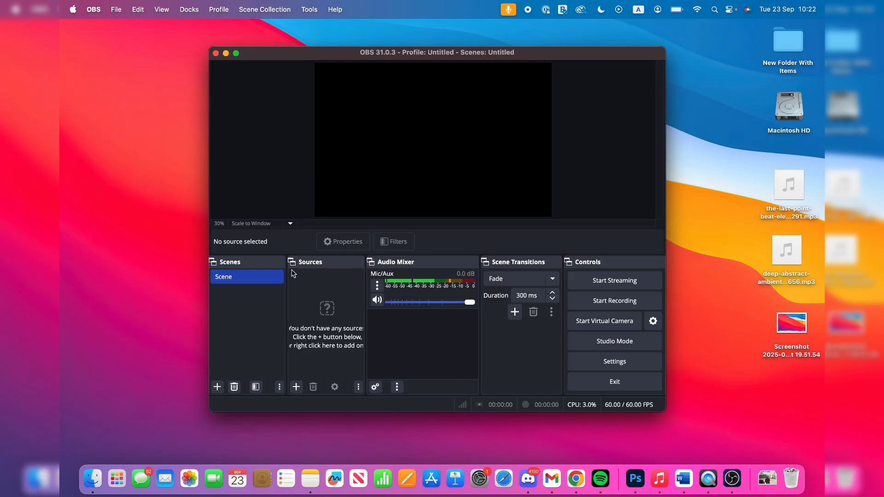
# Add a default-named macOS Screen Capture source capturing the built-in display
pyautogui.click(295, 386)
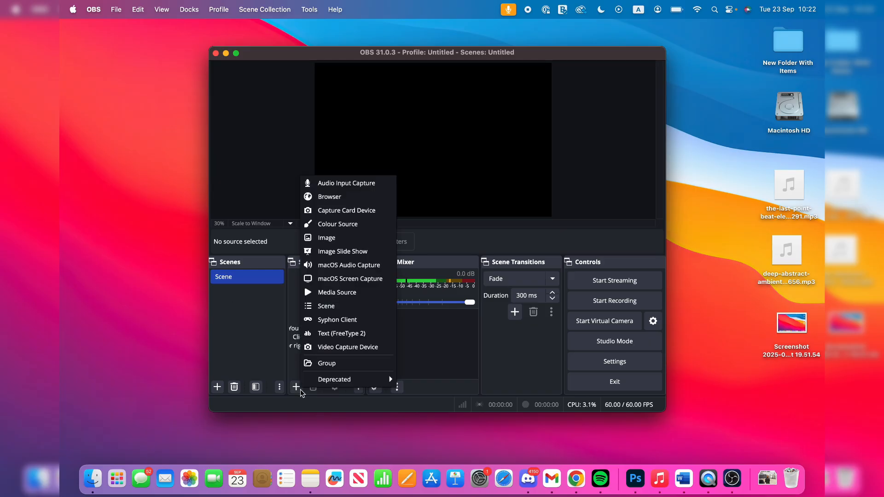
pyautogui.click(350, 279)
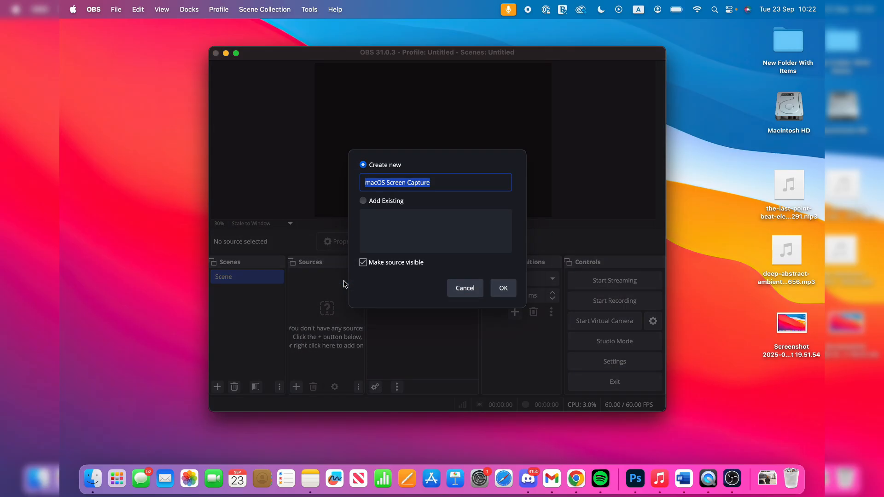
pyautogui.click(502, 288)
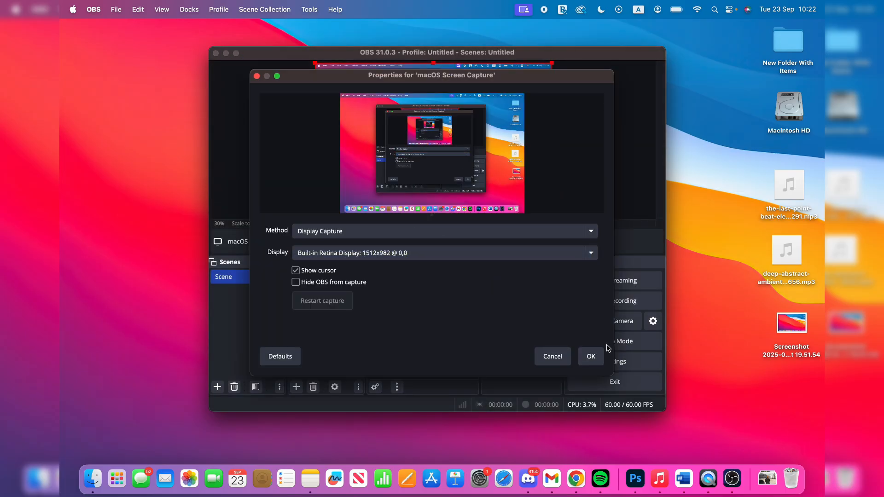
pyautogui.click(590, 356)
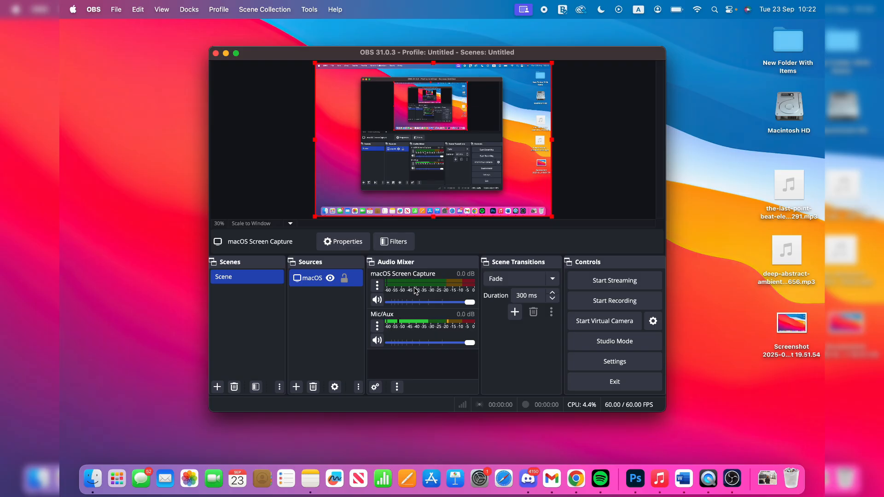
# Lower the macOS Screen Capture mixer volume to about −42.9 dB, leaving the mic at full
pyautogui.click(731, 9)
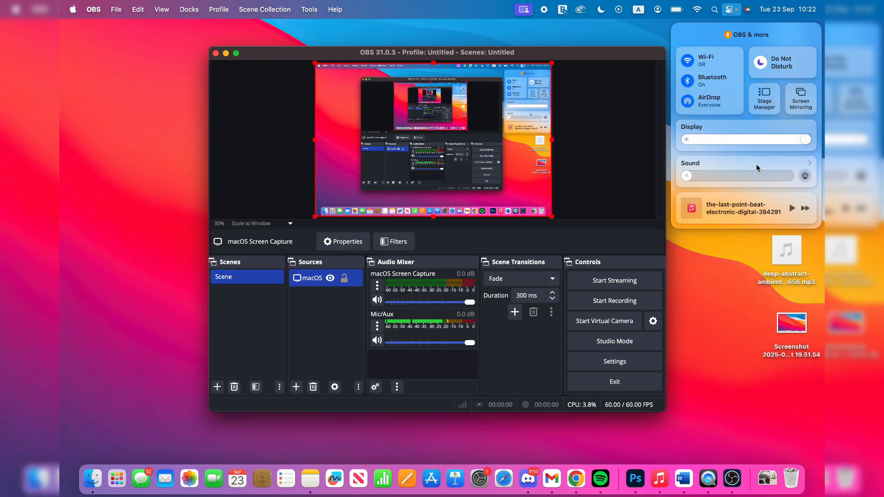
pyautogui.click(791, 208)
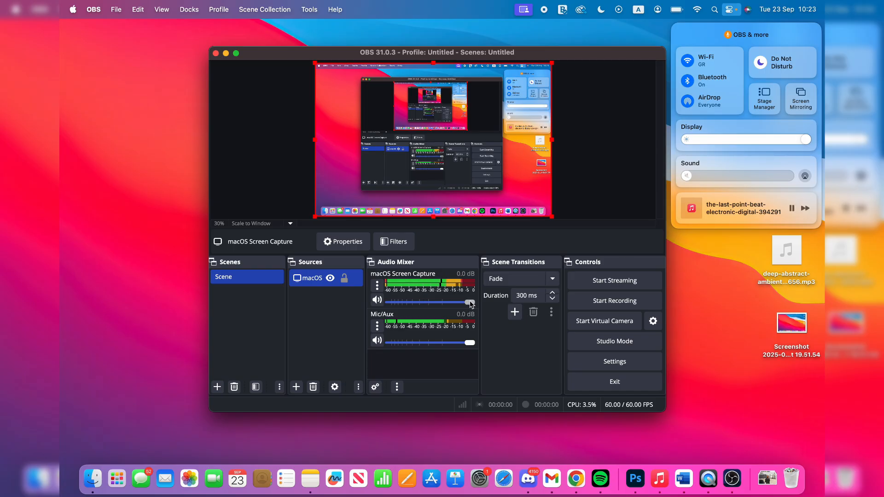
pyautogui.moveTo(467, 302); pyautogui.dragTo(409, 302)
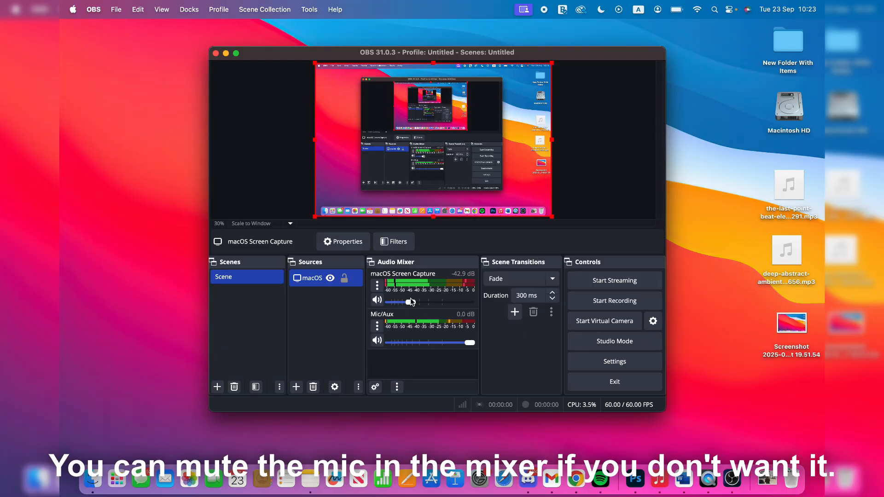